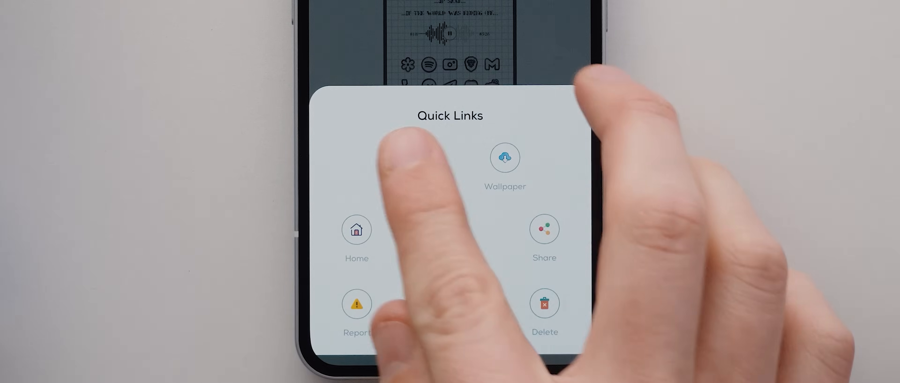
Get the setup's launcher backup file from the Quick Links sheet
click(406, 156)
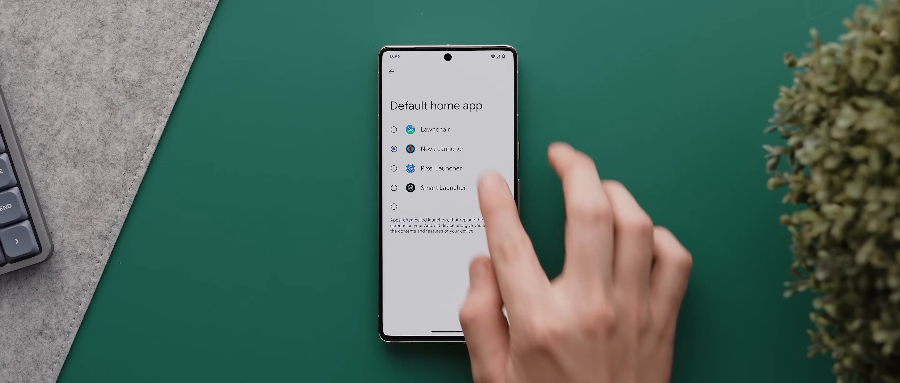
Choose Nova Launcher as default home app and go to its Backup & restore options
click(391, 71)
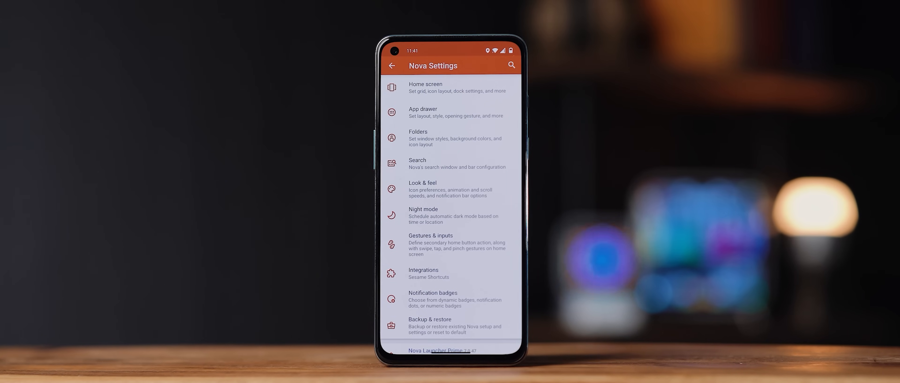
click(450, 240)
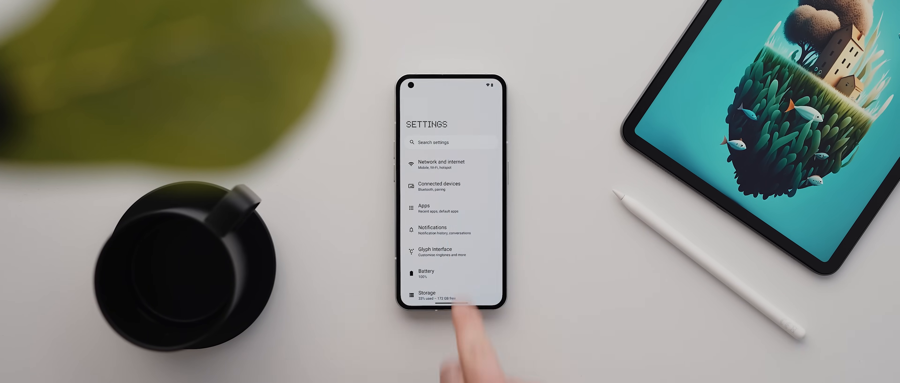
Navigate Settings > Apps > Default apps > Home app to pick the home launcher
click(426, 207)
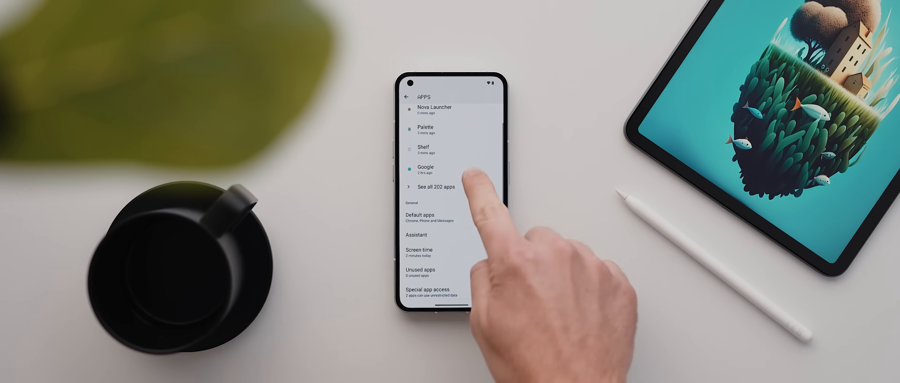
click(419, 217)
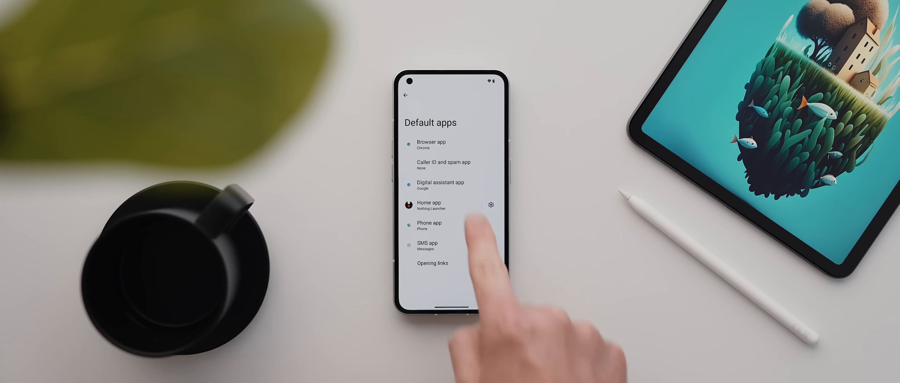
click(429, 204)
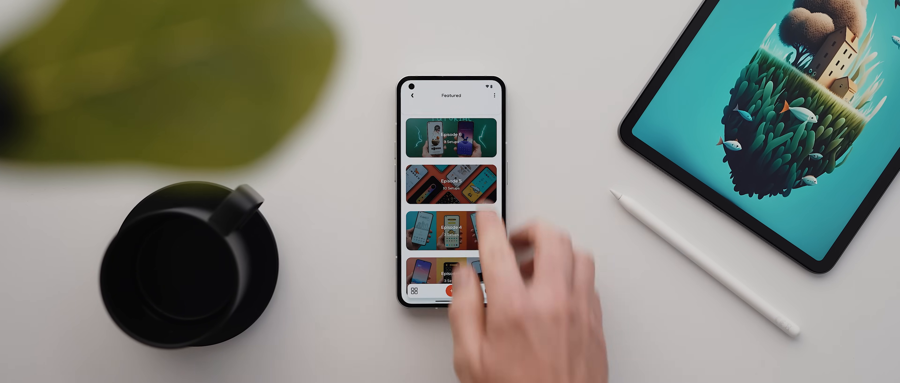
Enter a featured episode and select the Alone Fox setup
click(465, 235)
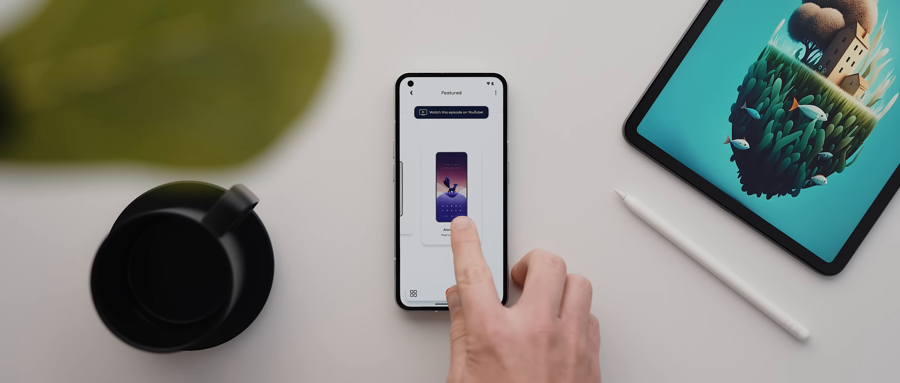
click(452, 201)
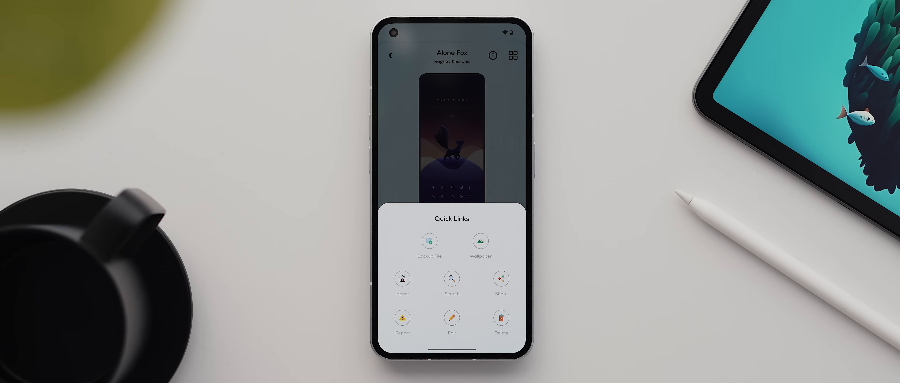
View Lunar Wallpapers' store page, then the setup's details naming Deka KWGT widgets 030 and 072
click(428, 241)
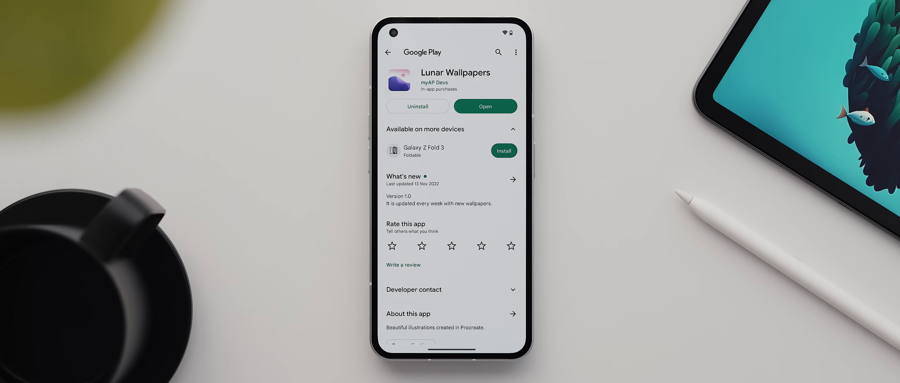
click(485, 107)
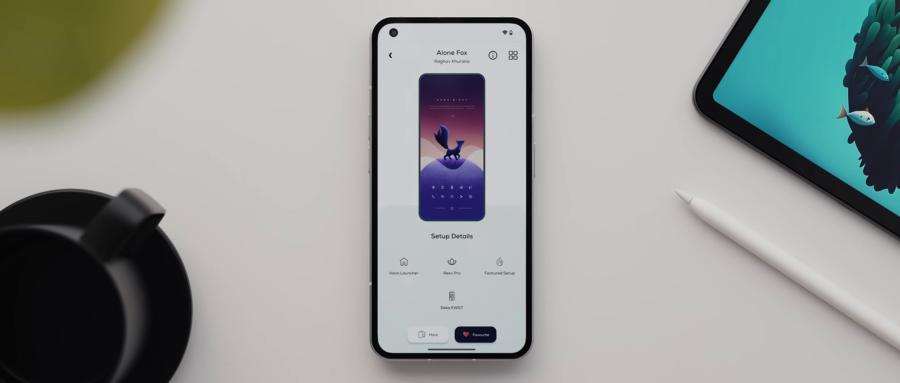
click(492, 55)
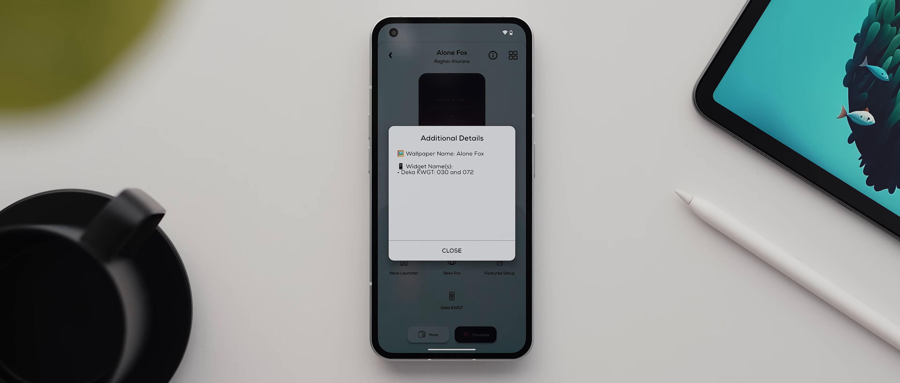
click(452, 250)
text(a)
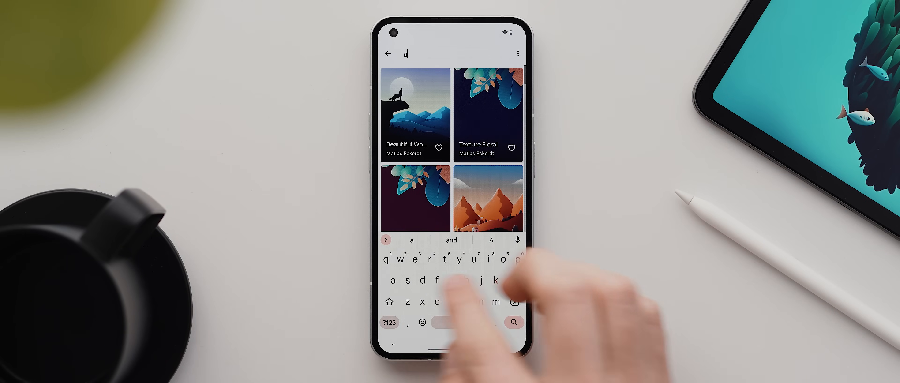
Search Lunar Wallpapers for 'lone' and apply the Alone Fox wallpaper
text(lone)
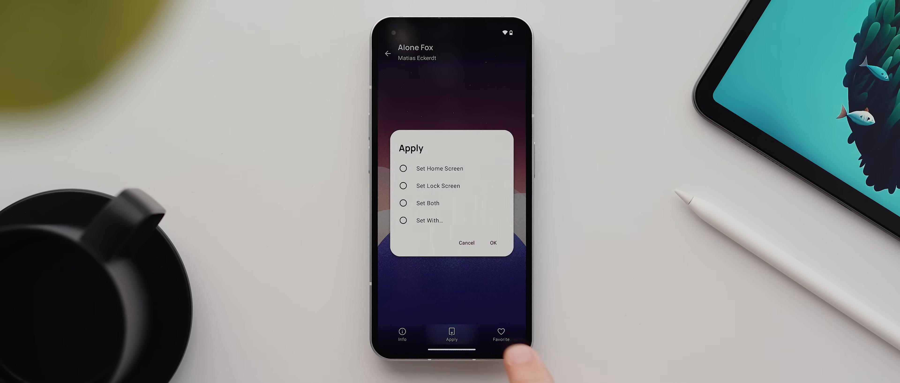
click(492, 242)
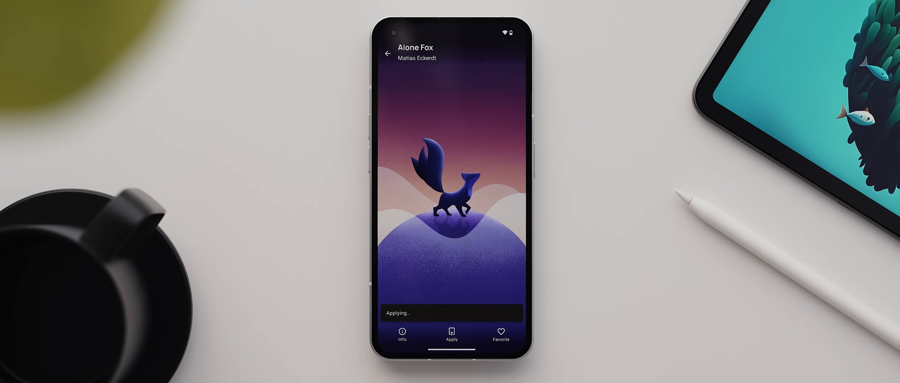
click(451, 335)
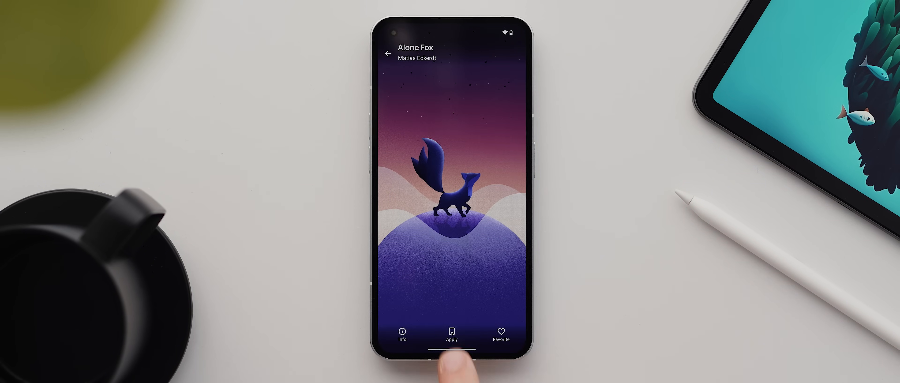
click(452, 334)
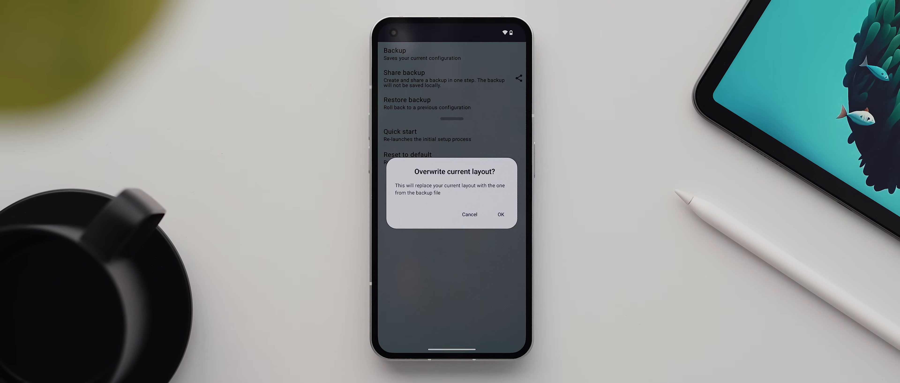
Confirm overwriting the current Nova layout with the setup's backup
click(500, 214)
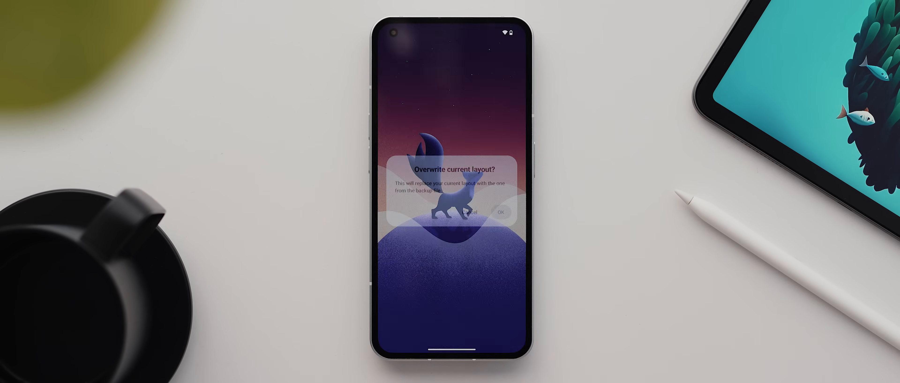
click(502, 210)
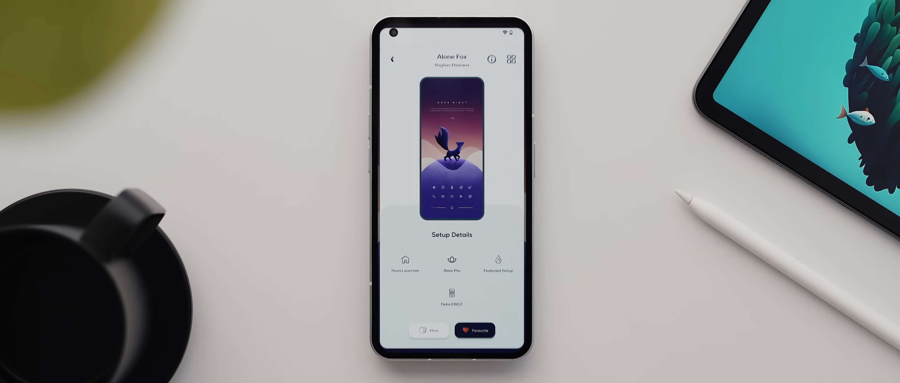
Recheck the setup's widget names, then search KWGT presets for '30'
click(491, 59)
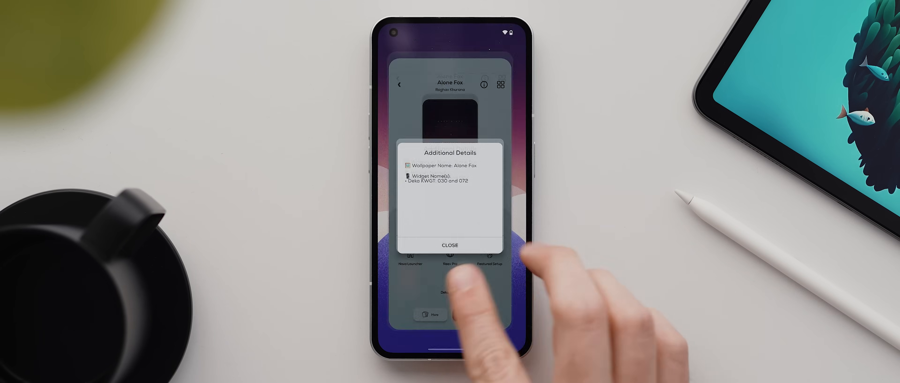
click(450, 245)
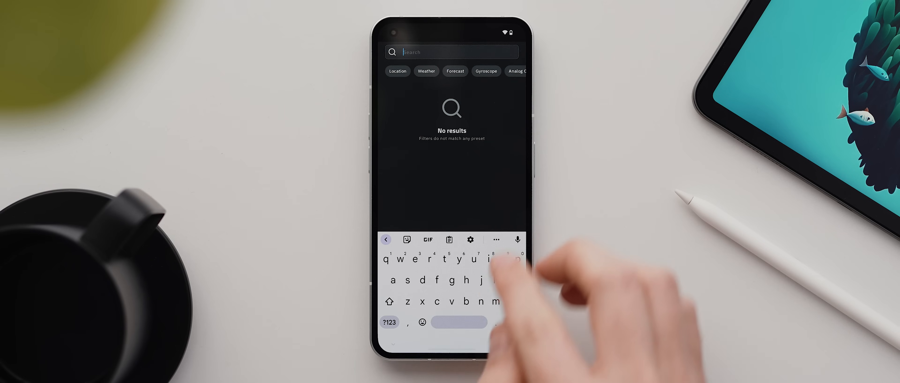
text(30)
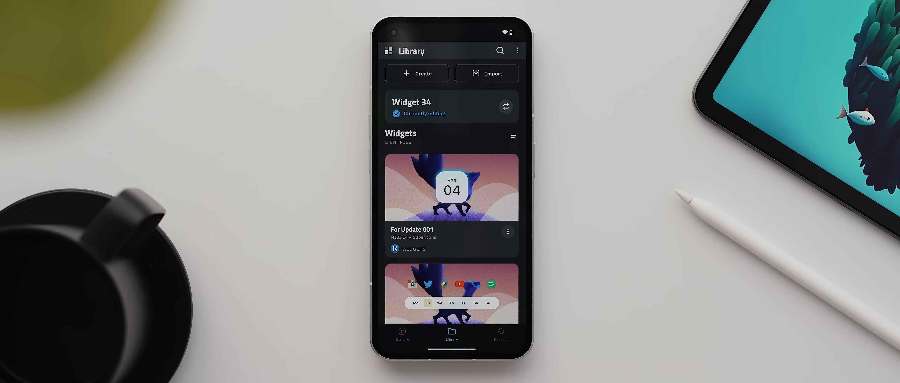
Search KWGT's preset library for '72', the second Deka widget
click(499, 51)
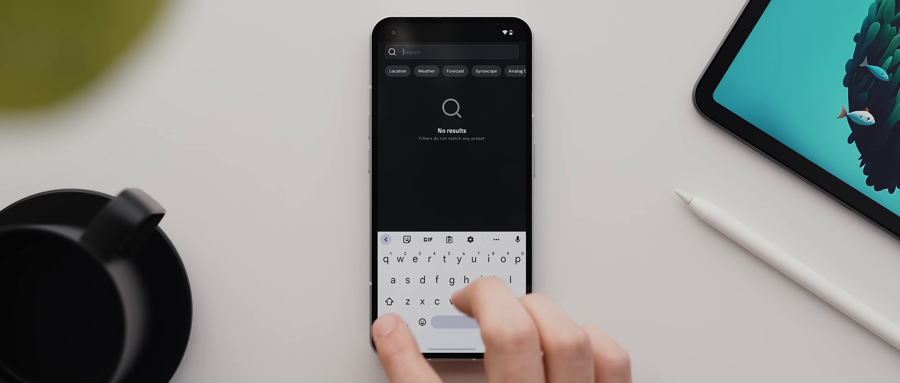
text(72)
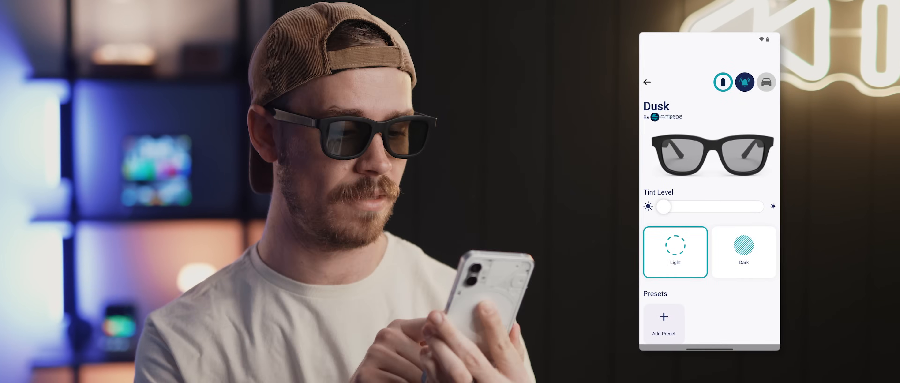
Raise the Dusk lenses' Tint Level slider in two drags
drag(664, 207, 708, 207)
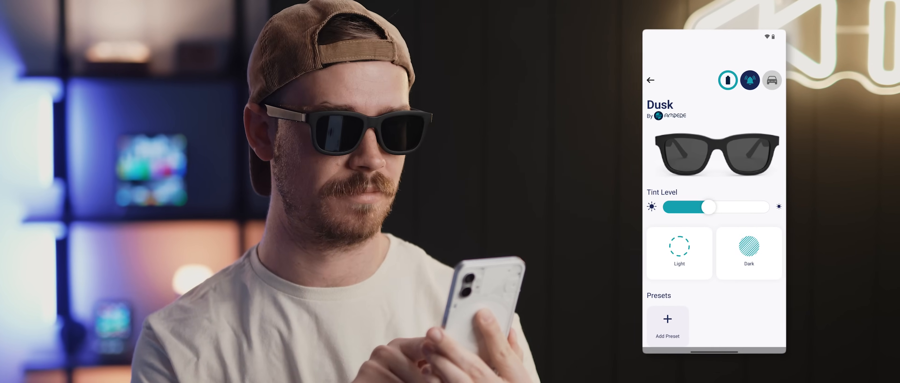
drag(709, 207, 760, 207)
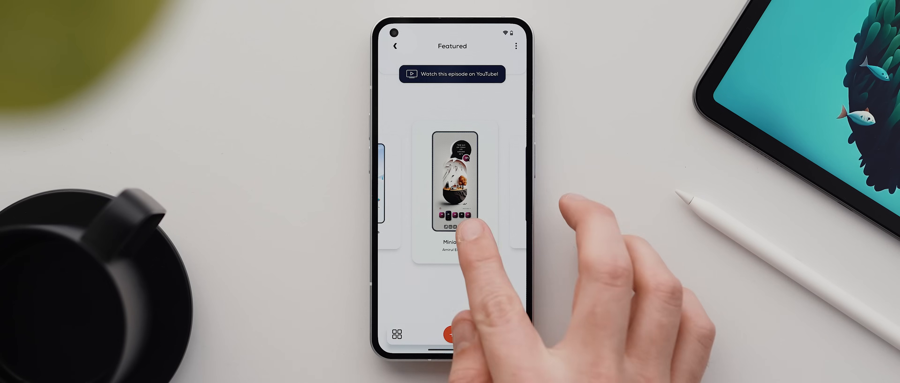
Open the Miniature setup card and show its wallpaper and KWGT widget names
click(452, 195)
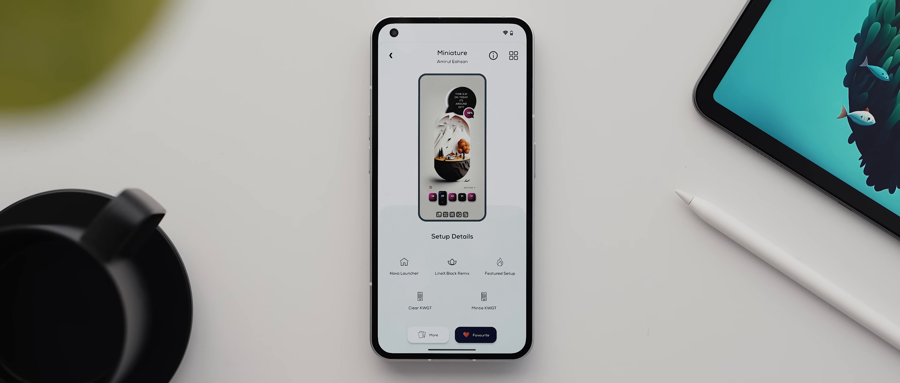
click(493, 56)
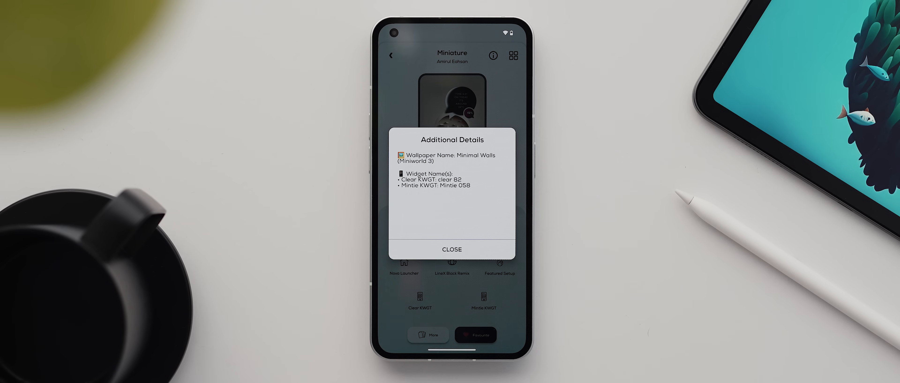
Use the Miniature setup's Quick Links to open its wallpaper in Minimal Walls
click(451, 249)
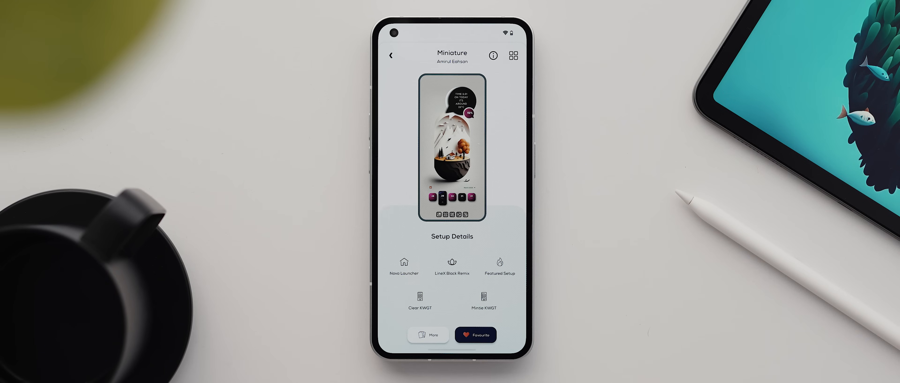
click(428, 335)
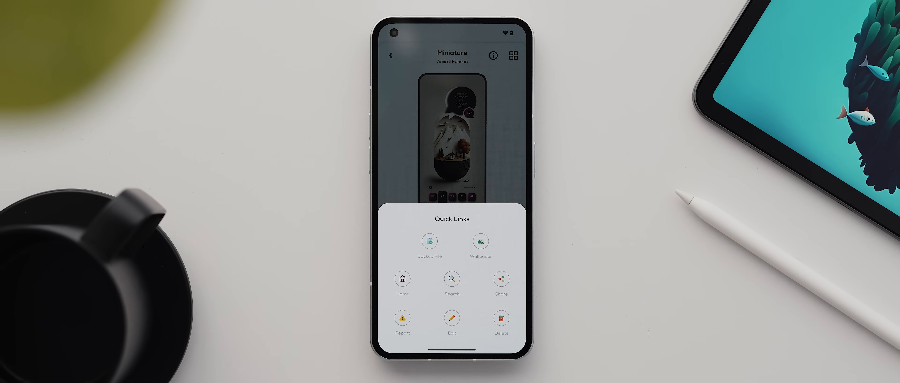
click(429, 241)
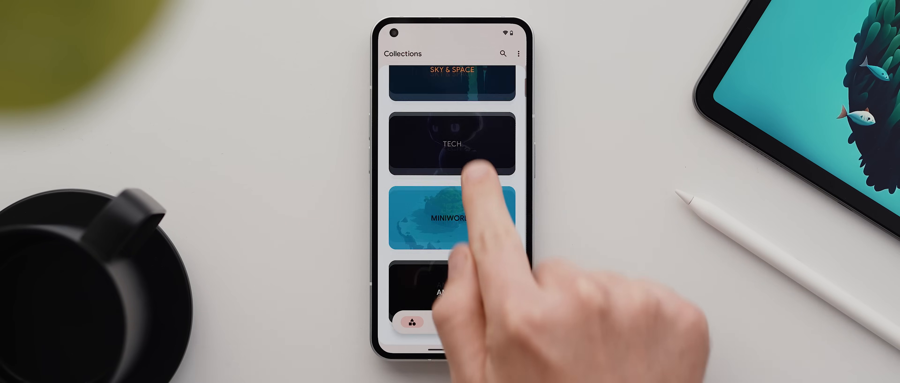
Apply Miniworld 3 from the MINIWORLD collection as the phone wallpaper
click(451, 218)
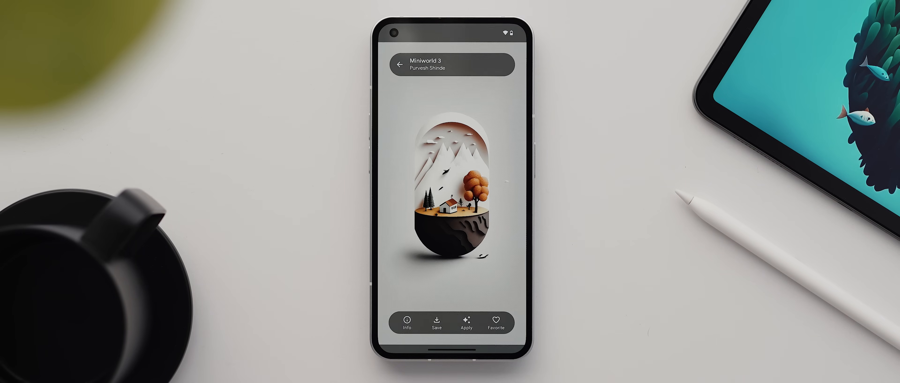
click(465, 323)
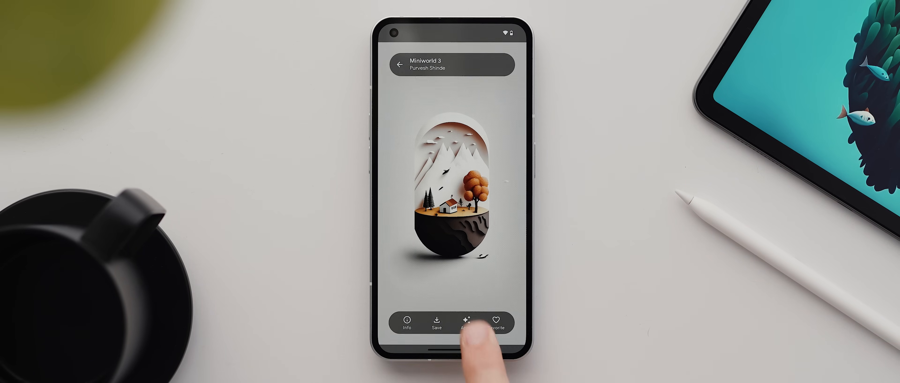
click(467, 322)
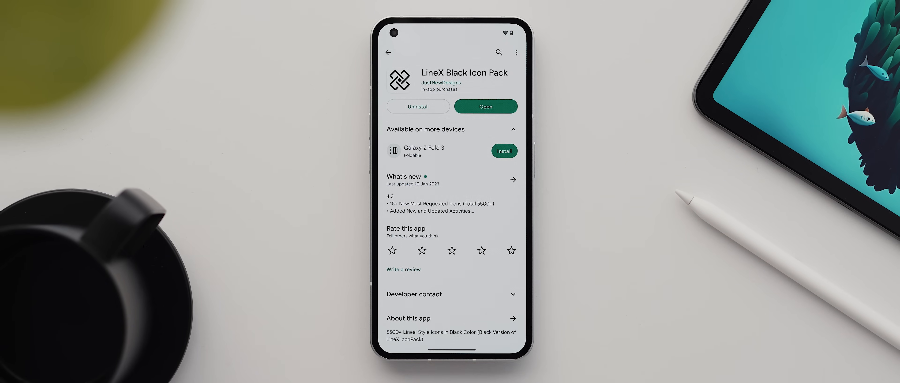
Download the LineX Black Remix icon pack and load it from the Icon Pack Studio library
click(485, 107)
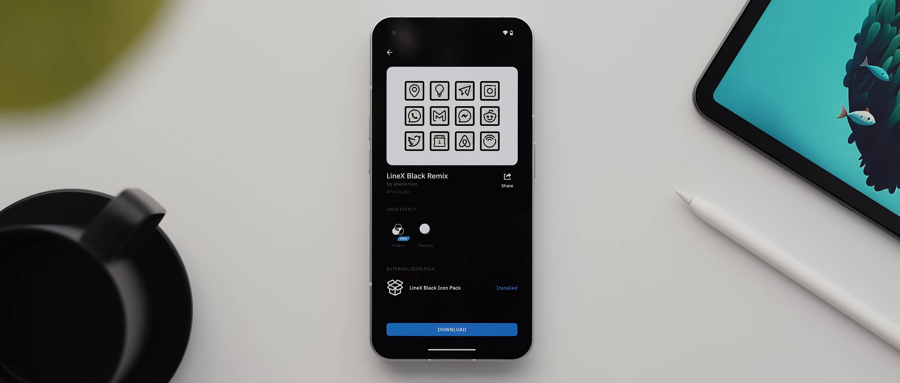
click(389, 52)
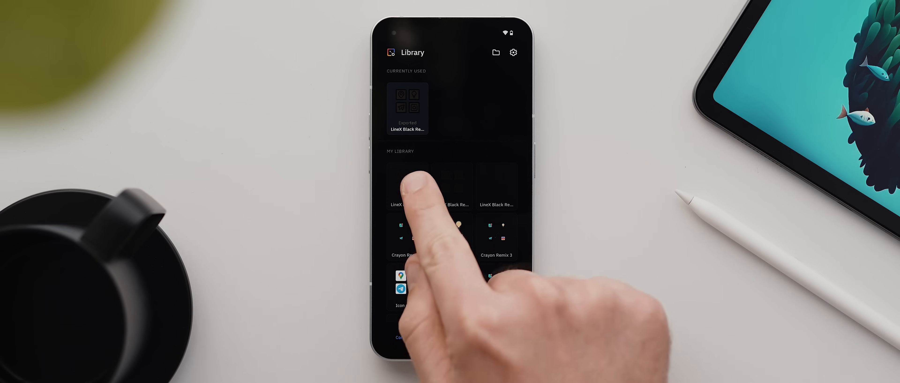
click(408, 183)
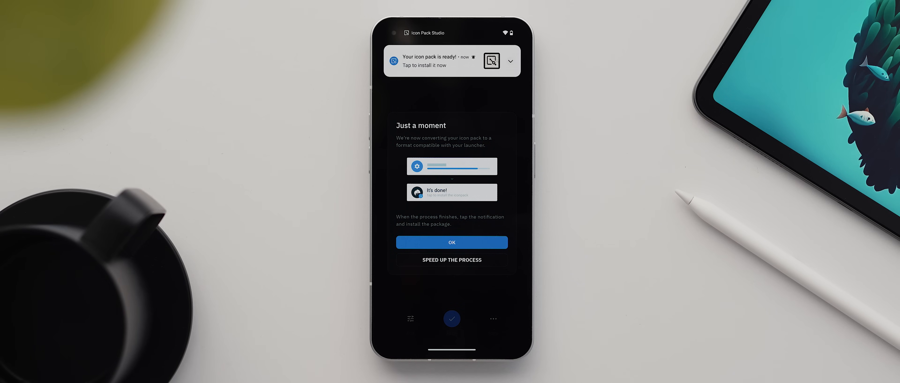
Export the converted icon pack and confirm updating its installed app
click(452, 242)
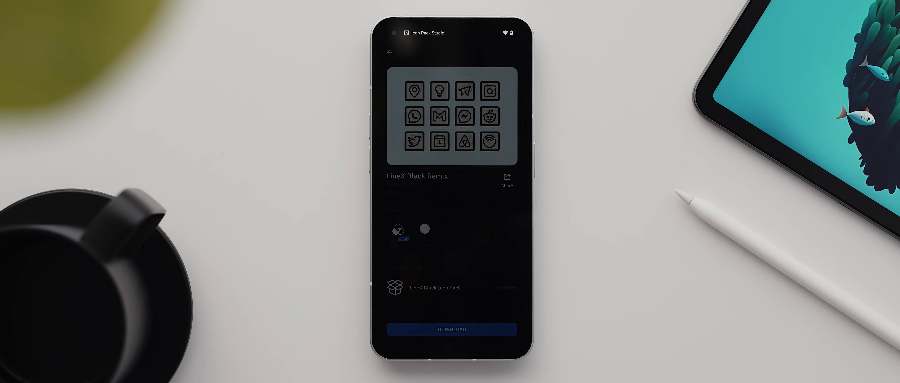
click(451, 329)
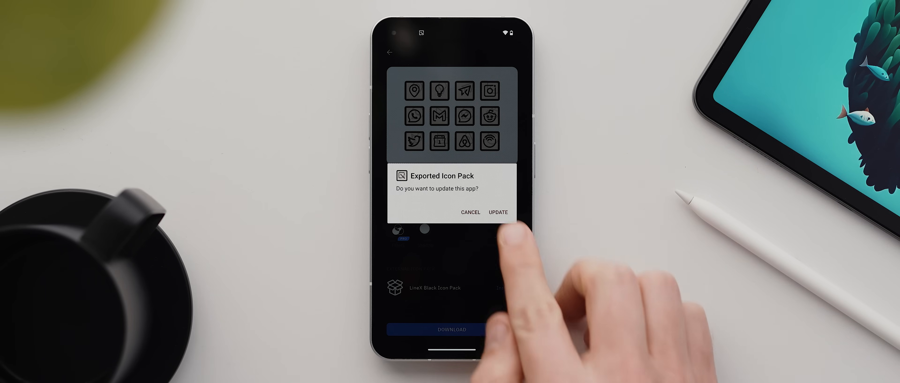
click(497, 212)
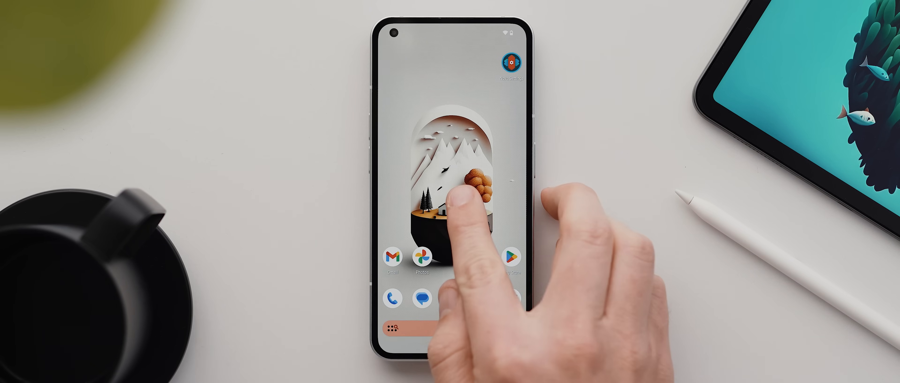
Restore the Nova Launcher backup, overwriting the current home screen layout
click(508, 62)
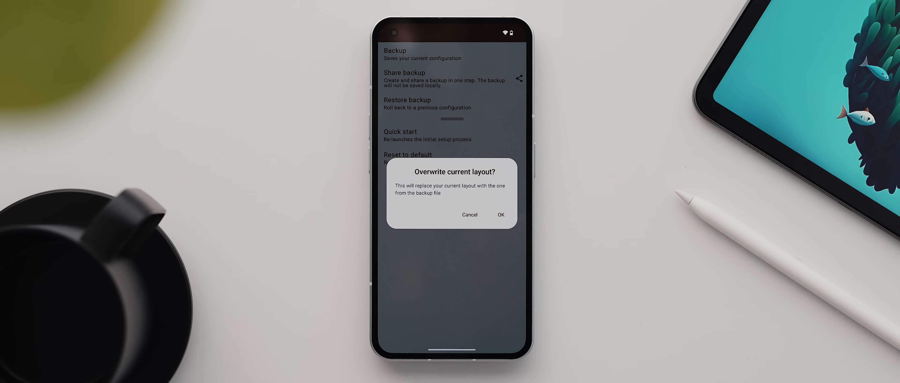
click(500, 214)
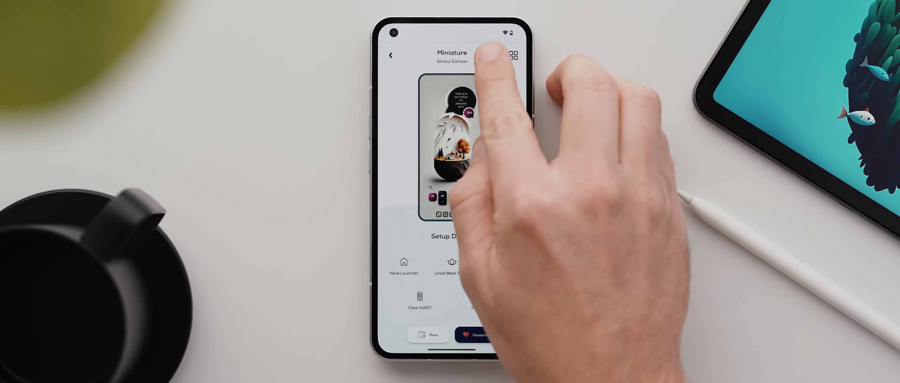
Read the Clear KWGT clear 82 and Mintie 058 widget names, then search the KWGT library
click(492, 55)
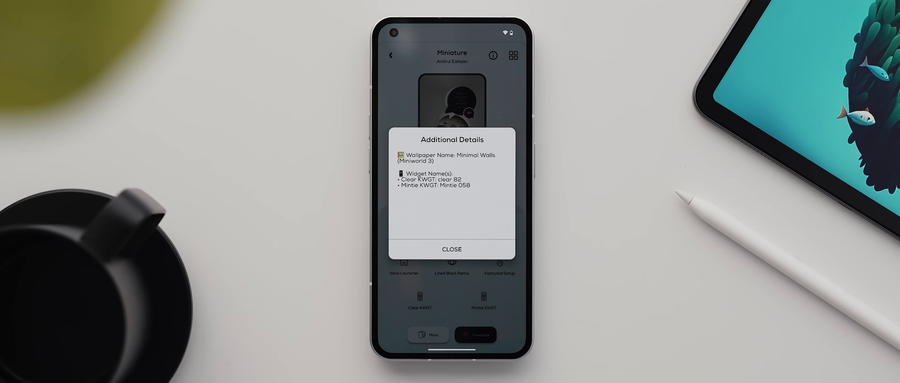
click(451, 248)
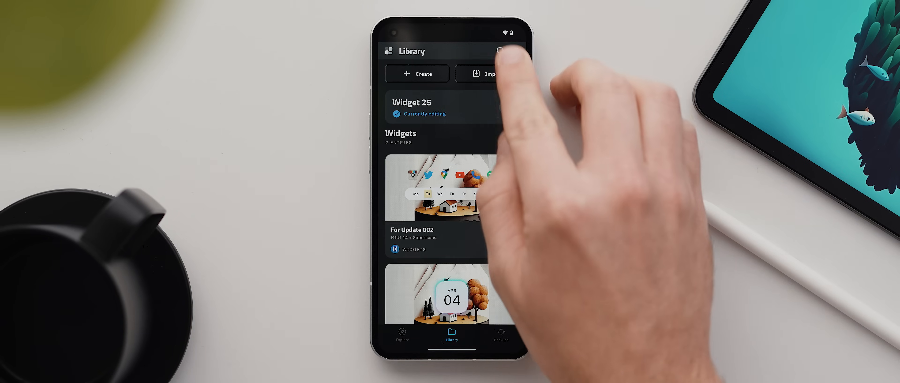
click(498, 51)
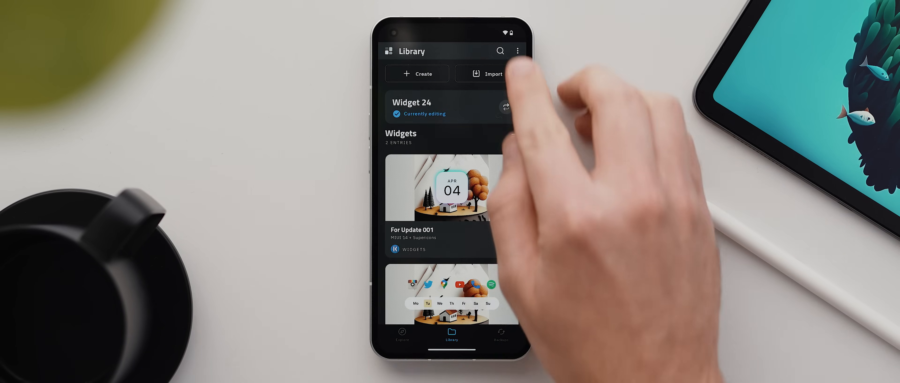
Load the calendar widget from the library and adjust its overall scale in Layer settings
click(499, 51)
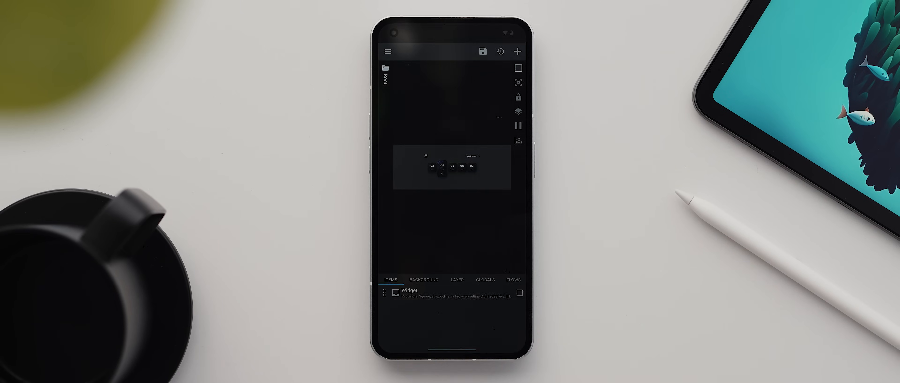
click(457, 280)
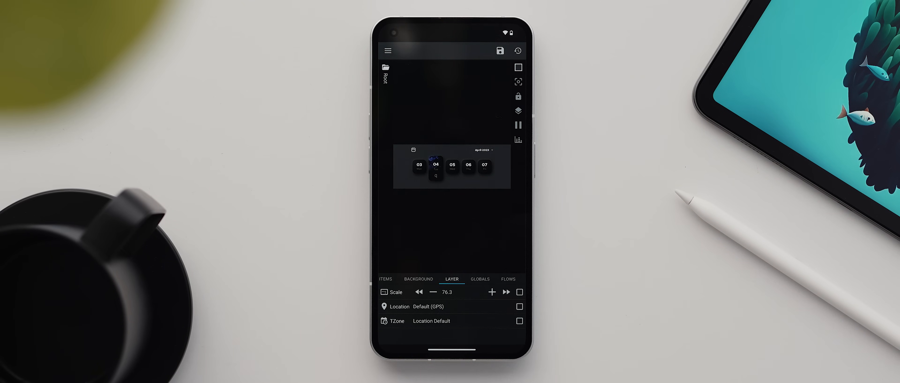
click(500, 50)
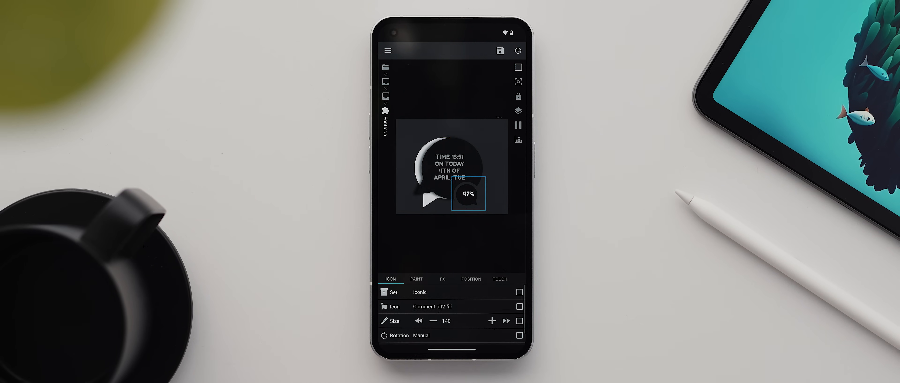
Colour the battery bubble FontIcon #8e005d purple
click(416, 279)
text(#FF2)
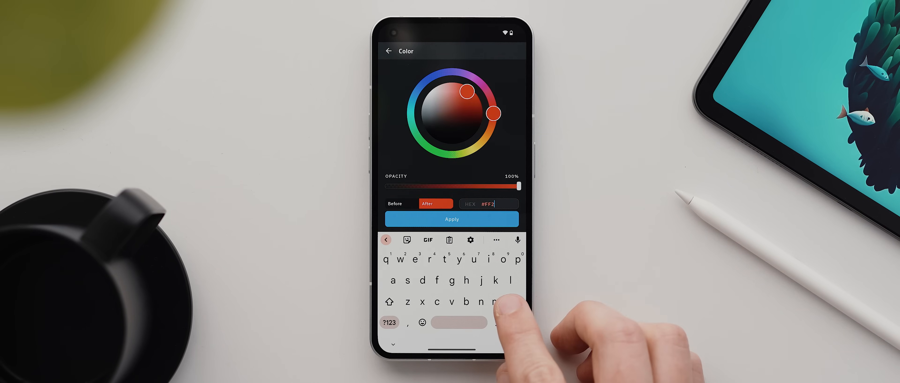
click(389, 322)
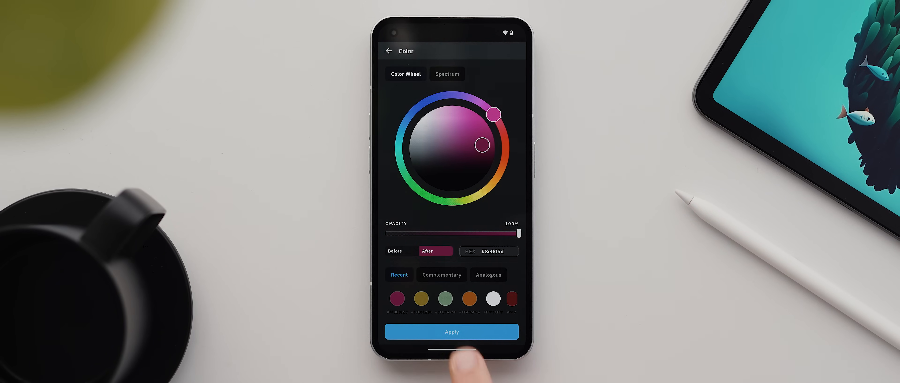
click(451, 332)
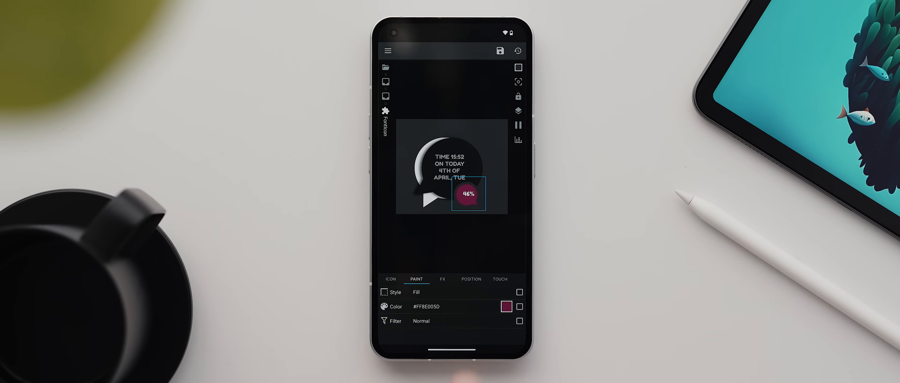
Give the bubble a vertical gradient with offset 82
click(442, 279)
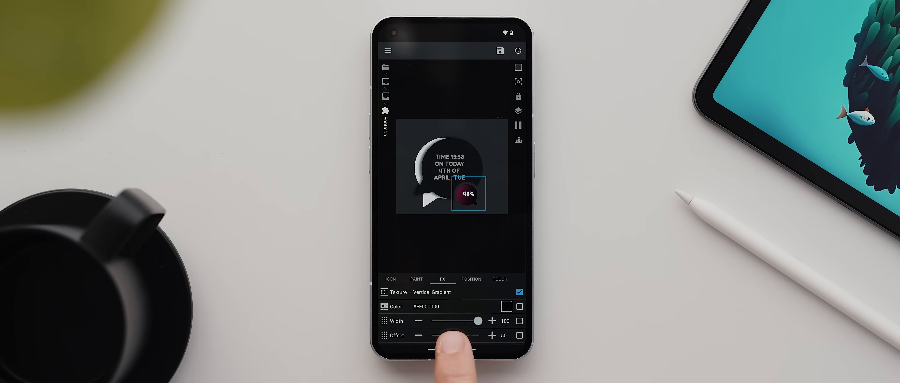
drag(445, 335, 470, 335)
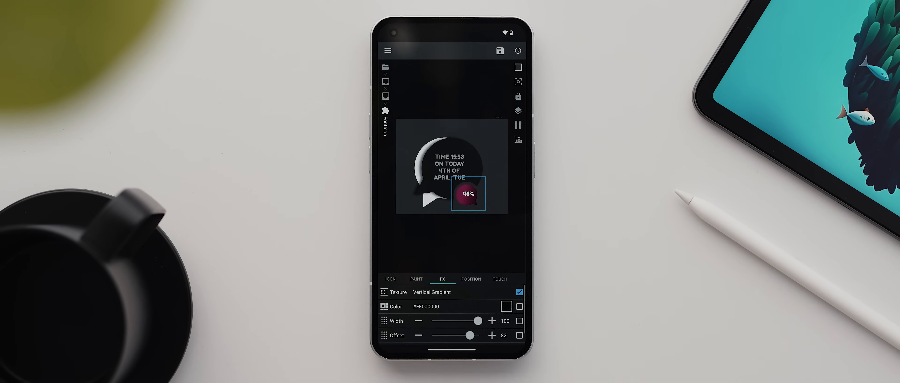
click(499, 51)
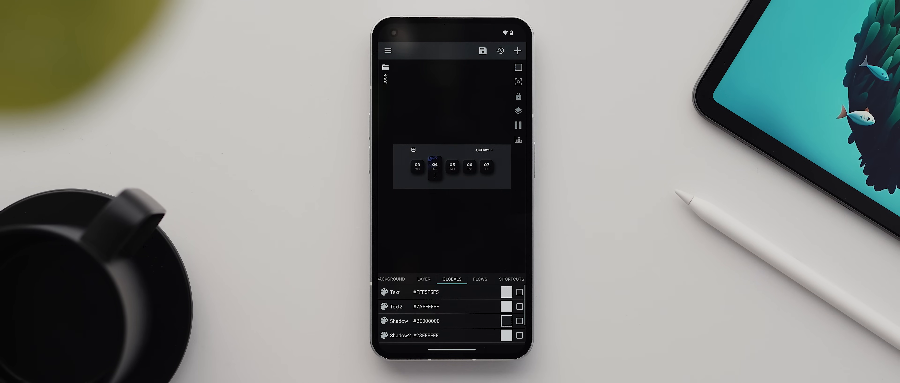
Create the BG1 colour global and set it to the pasted purple hex
click(516, 50)
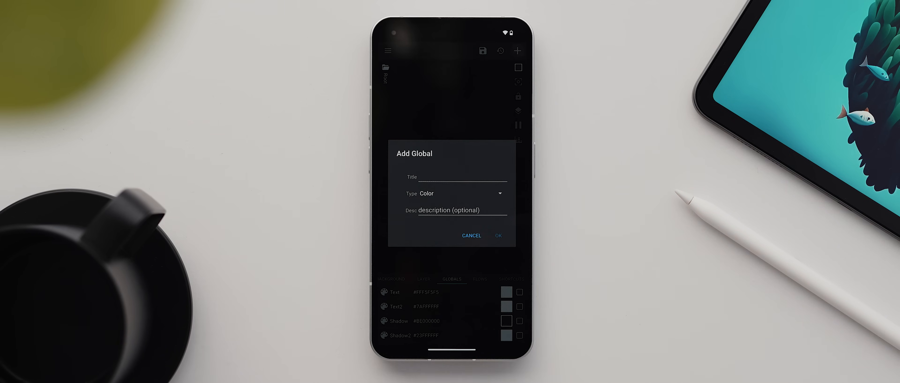
text(BG1)
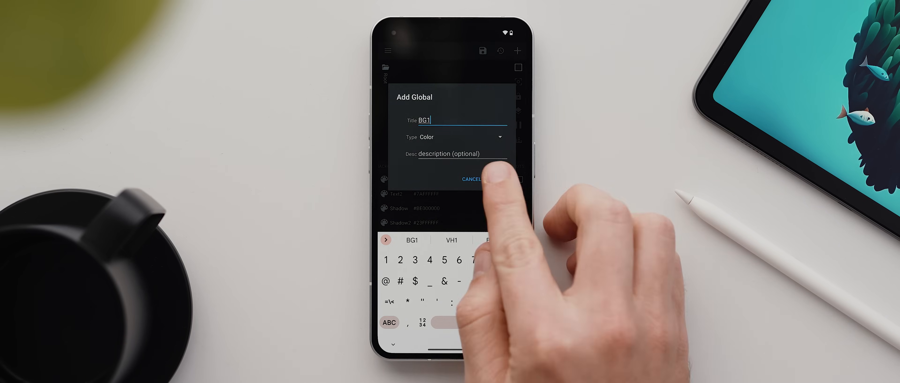
click(490, 179)
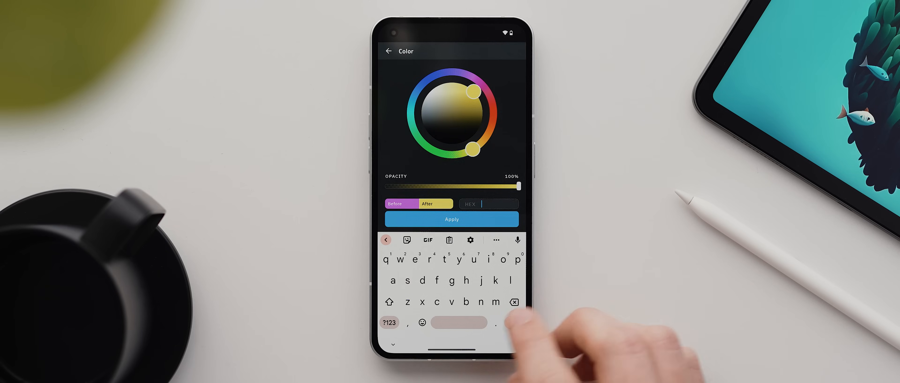
click(449, 239)
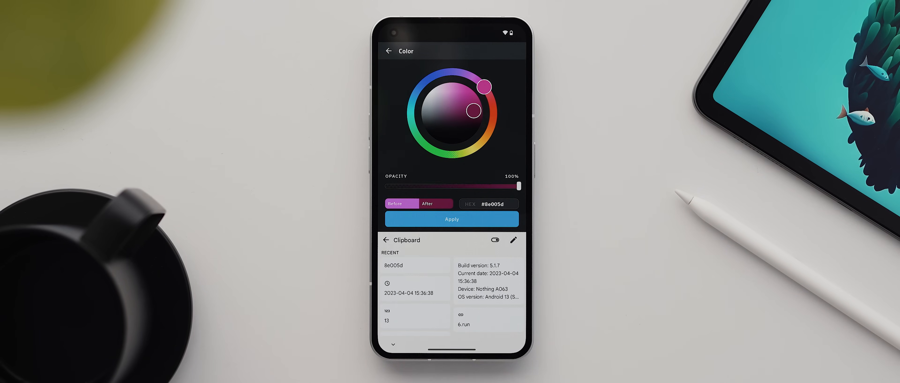
click(451, 219)
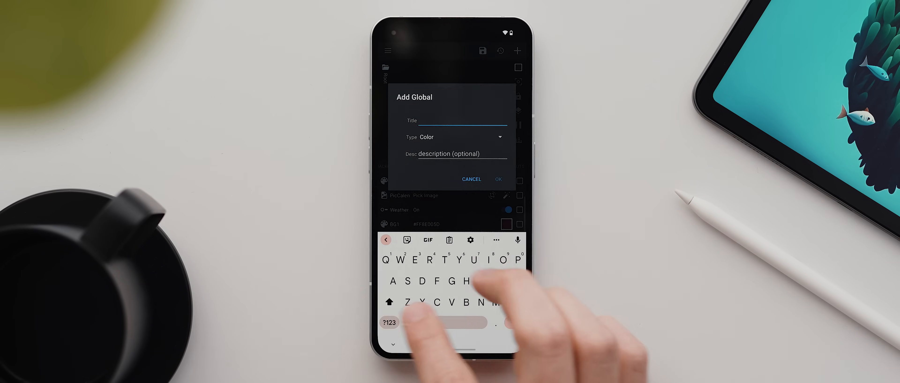
Add Cal1 and Date1 colour globals with their own hex colours
text(Cal1)
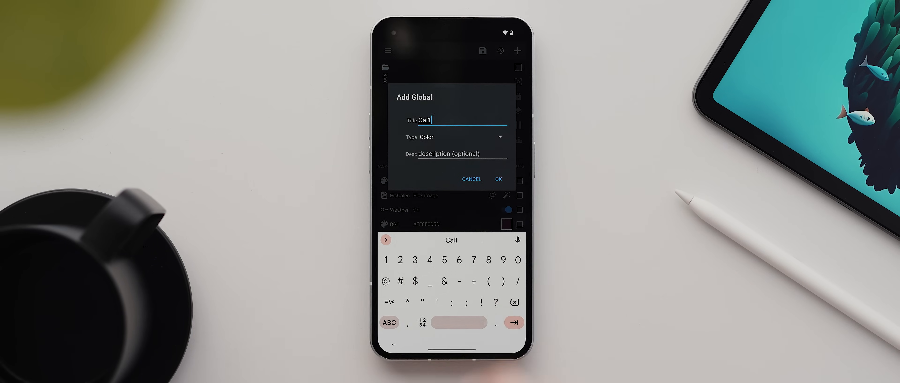
click(497, 179)
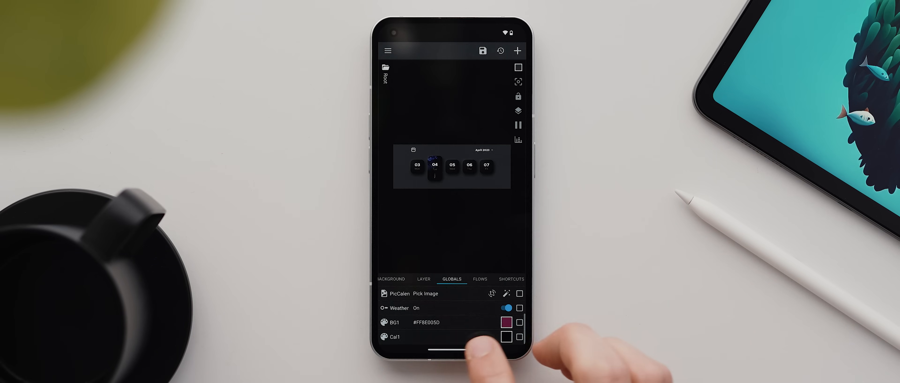
click(506, 321)
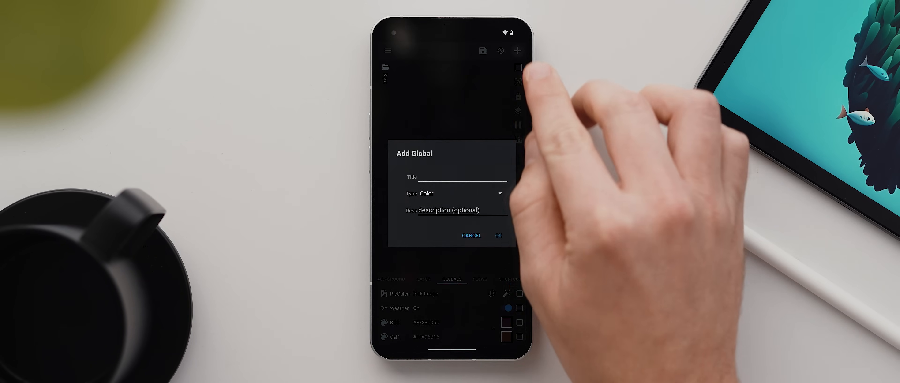
text(Date1)
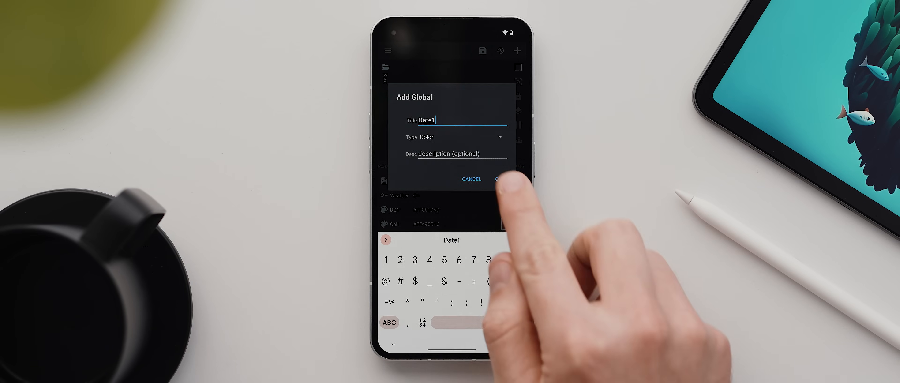
click(498, 178)
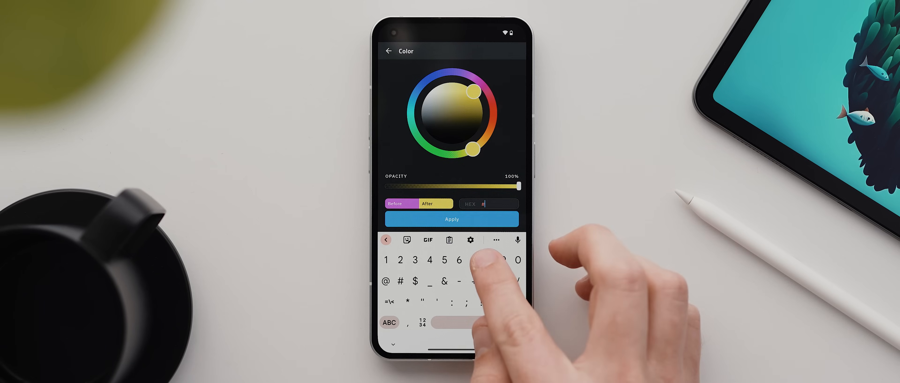
text(83a2)
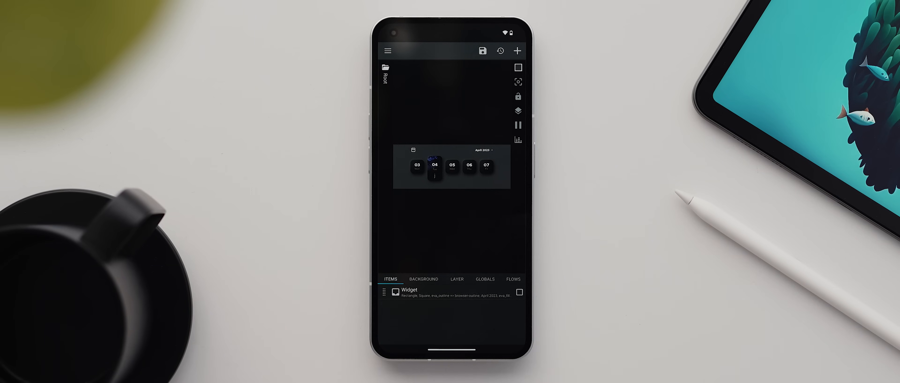
Link the calendar icon's FontIcon colour to the Cal1 global
click(408, 290)
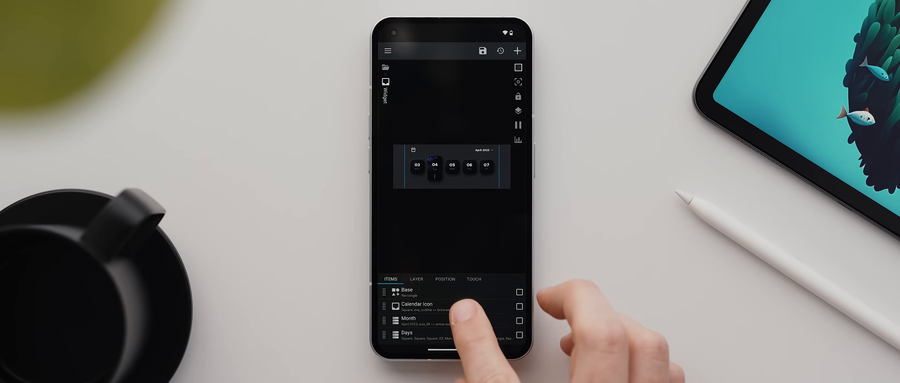
click(414, 304)
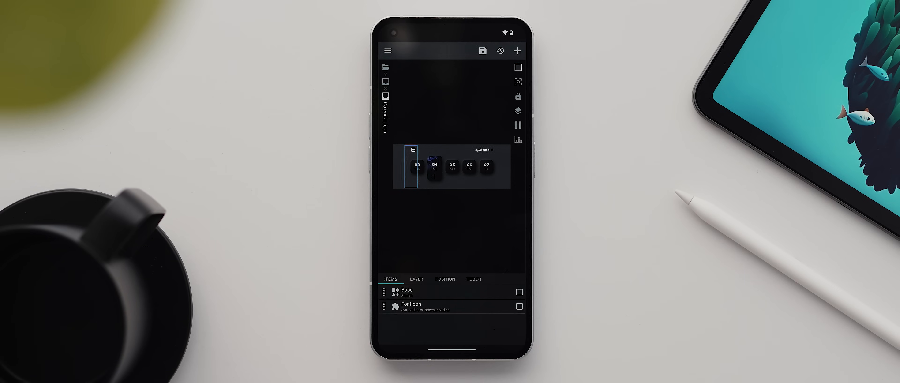
click(410, 304)
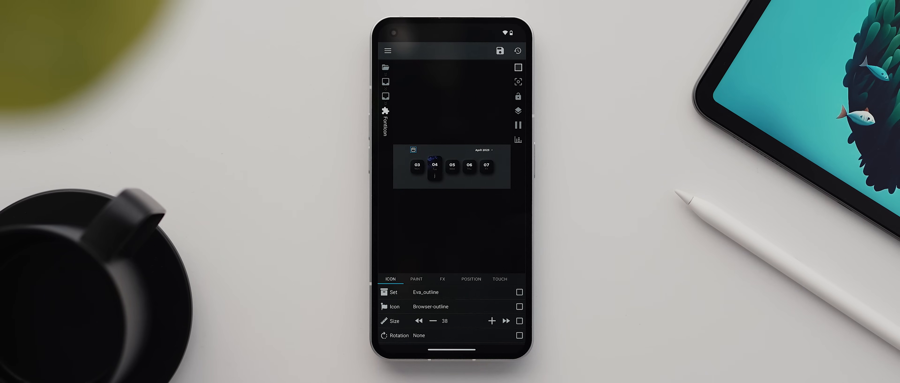
click(415, 279)
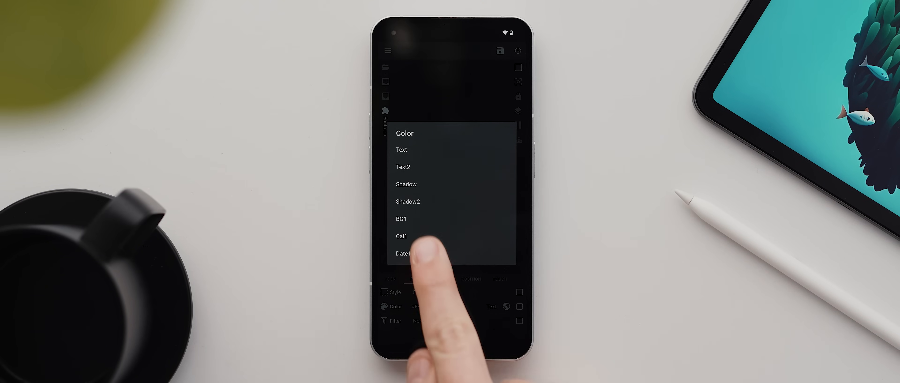
click(401, 235)
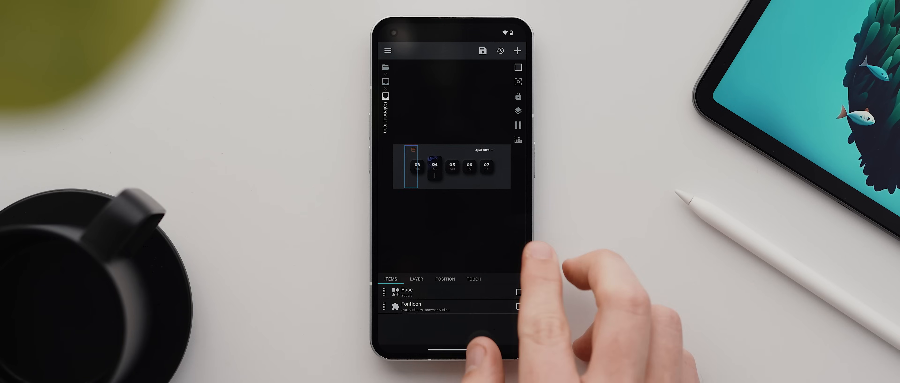
Link the April 2023 month label's colour to the Date1 global
click(486, 166)
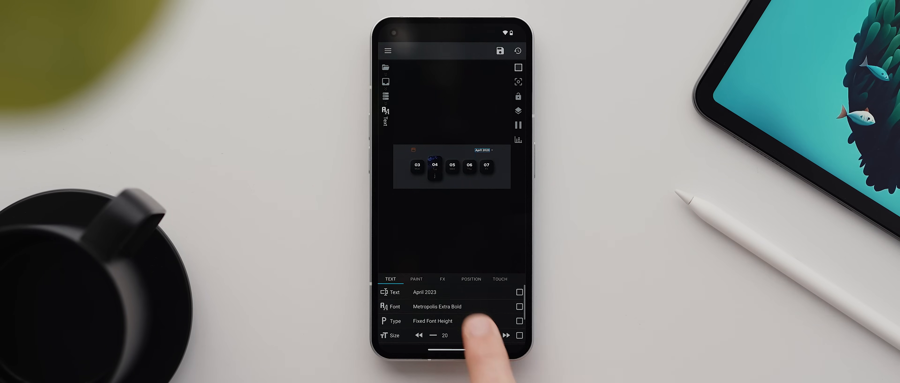
click(416, 280)
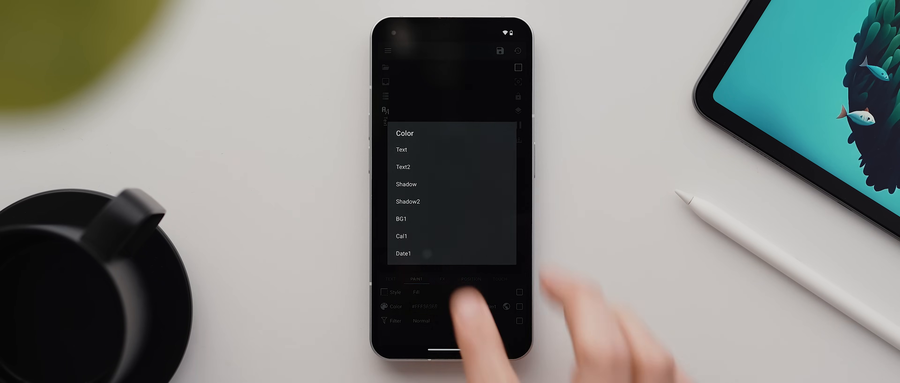
click(403, 253)
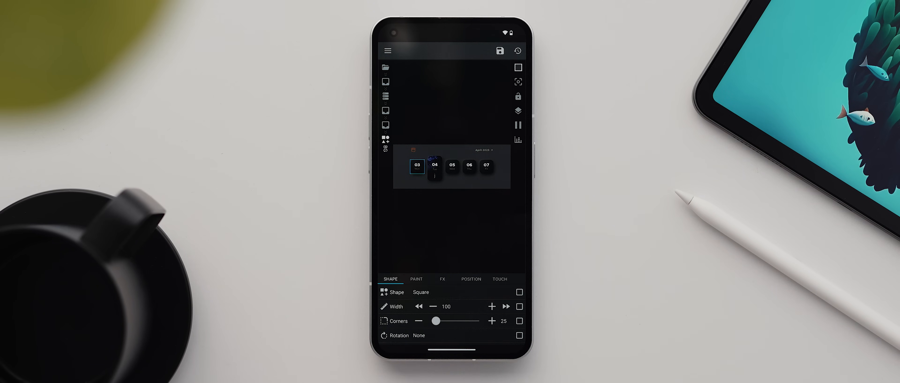
Link the 05 and 06 day tile Bg shape colours to the BG1 global
click(416, 279)
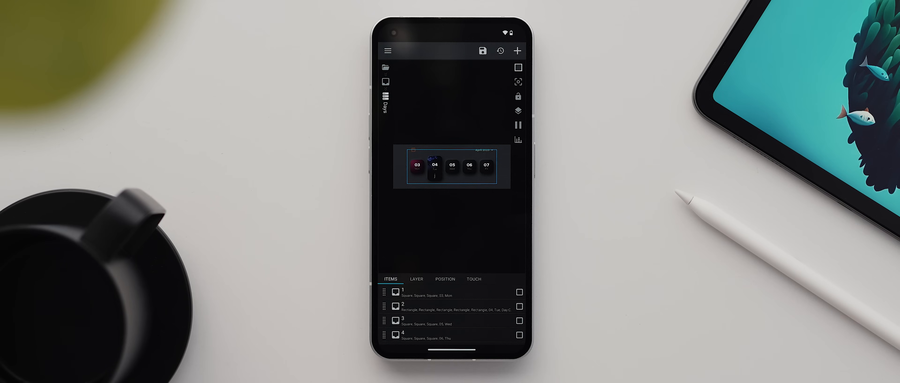
click(450, 166)
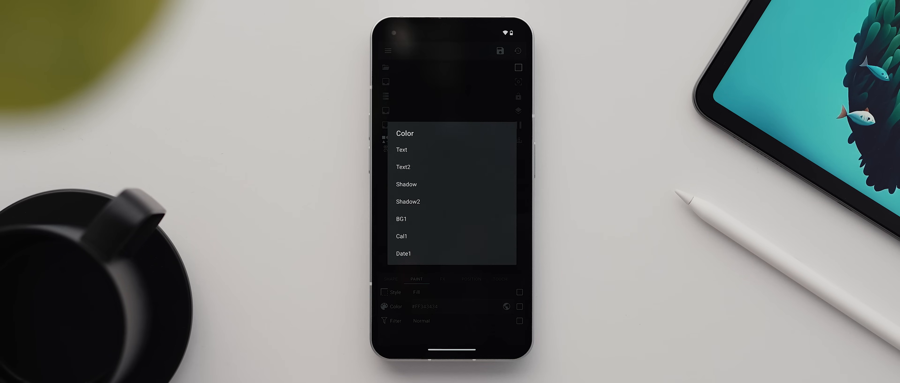
click(401, 218)
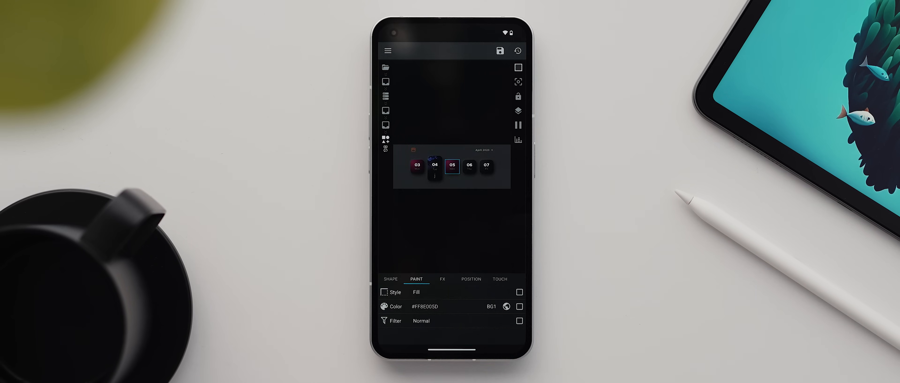
click(390, 279)
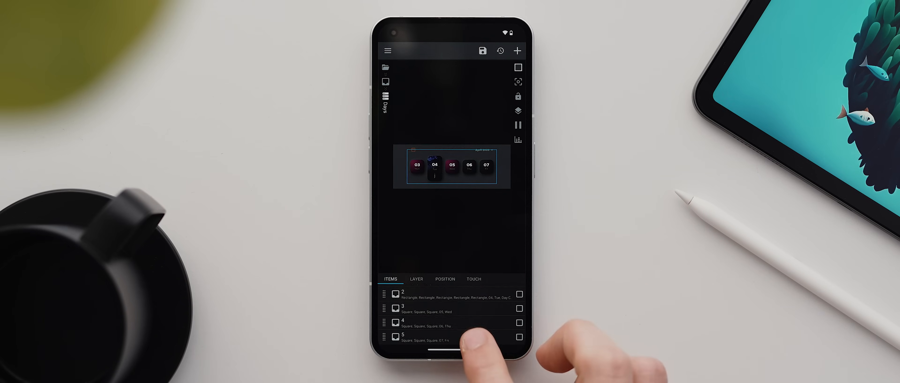
click(486, 167)
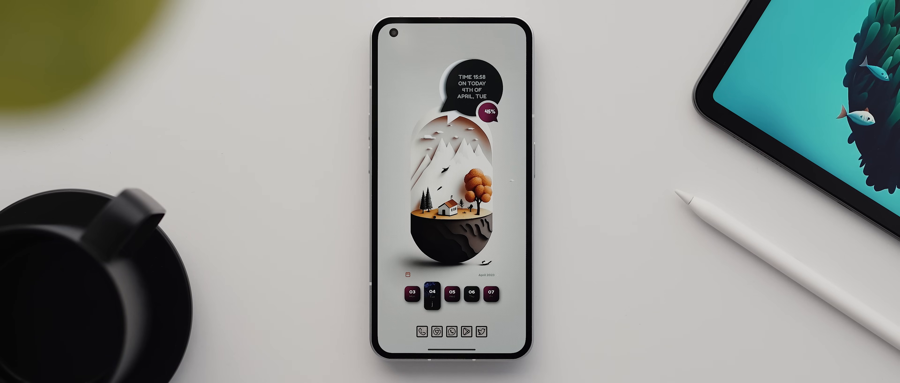
Reopen the calendar widget from the home screen into the KWGT editor
click(453, 294)
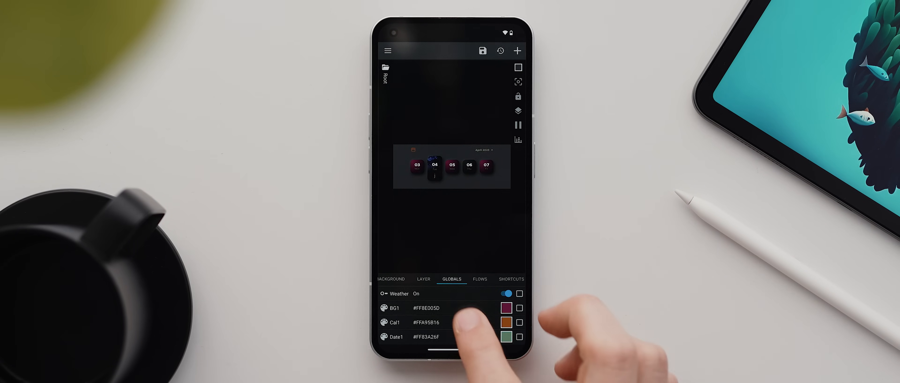
Change the BG1 global's colour swatch to a green shade and apply it
click(505, 307)
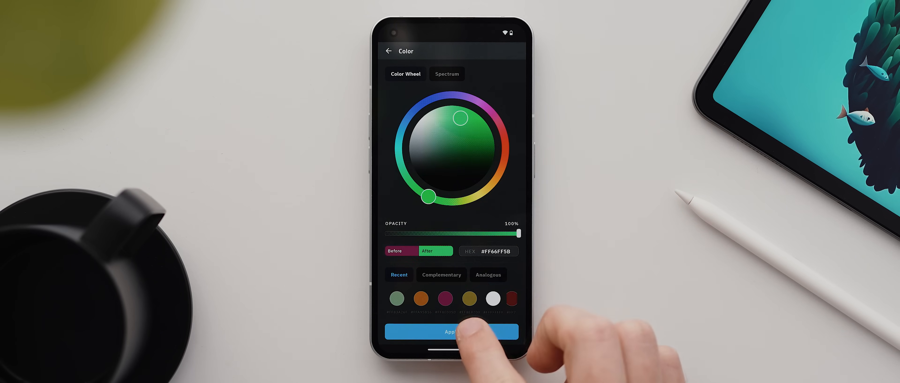
click(451, 331)
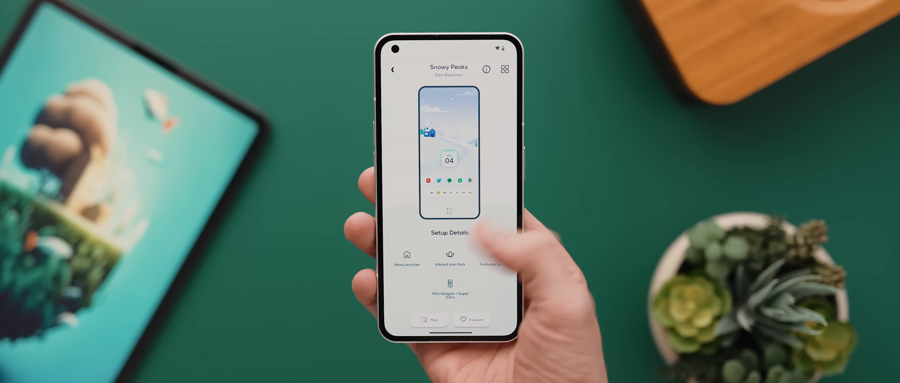
Open the 'MiUi Widgets + Super Icons' pack's Play Store page from the Snowy Peaks setup
click(450, 295)
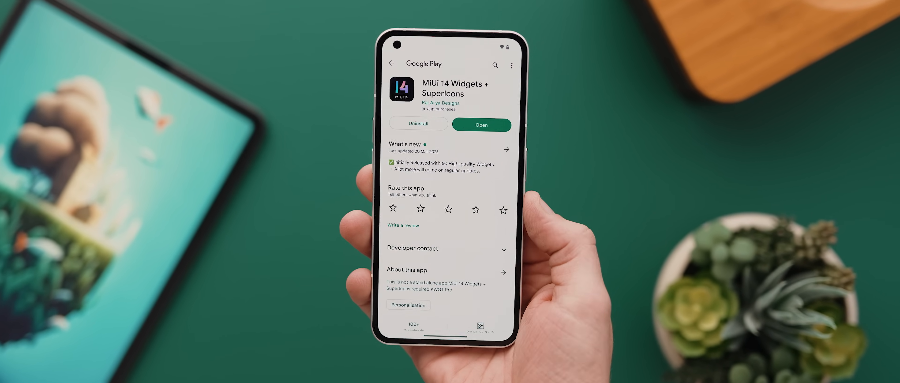